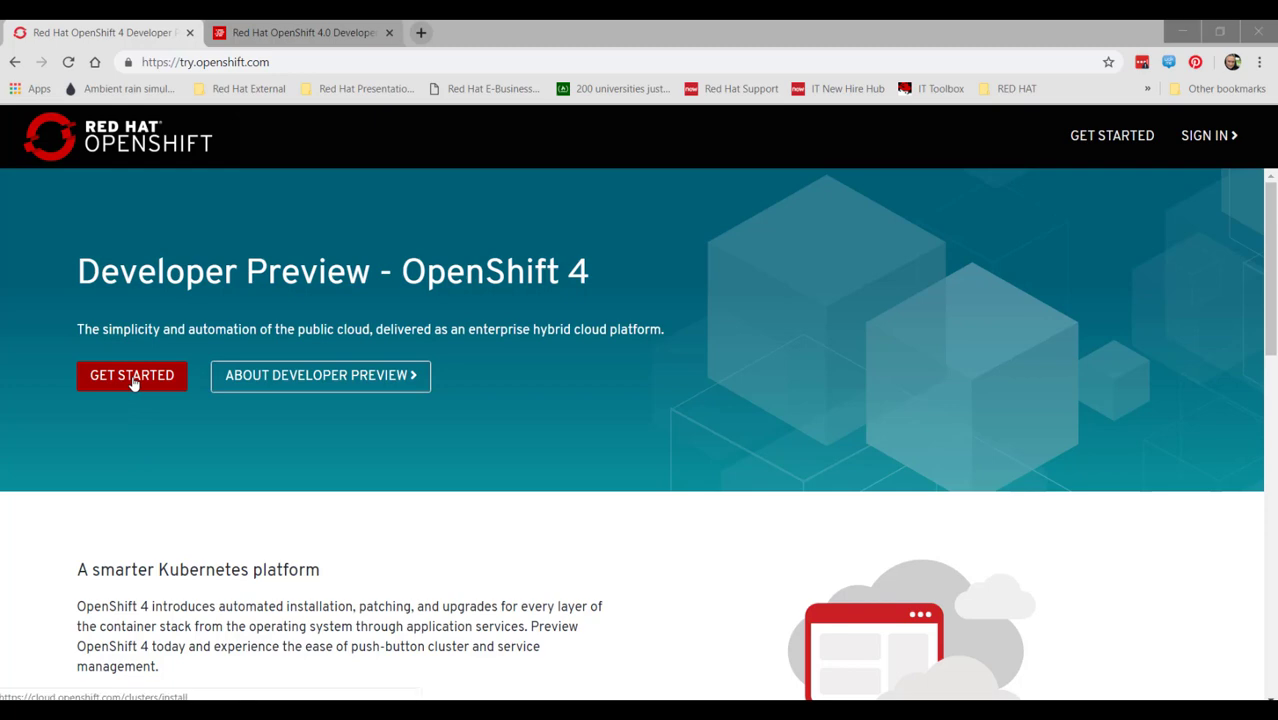
From try.openshift.com, bring up the Install OpenShift 4 on AWS page and its setup steps
left_click(131, 374)
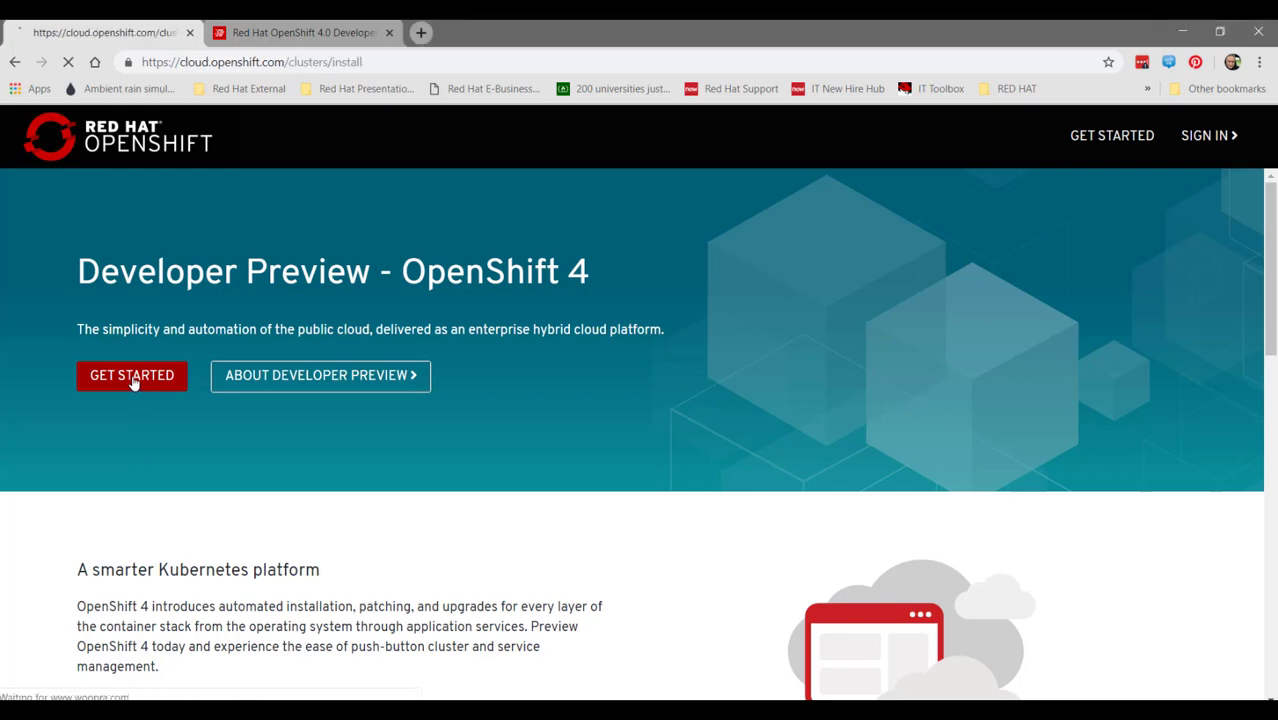
left_click(131, 375)
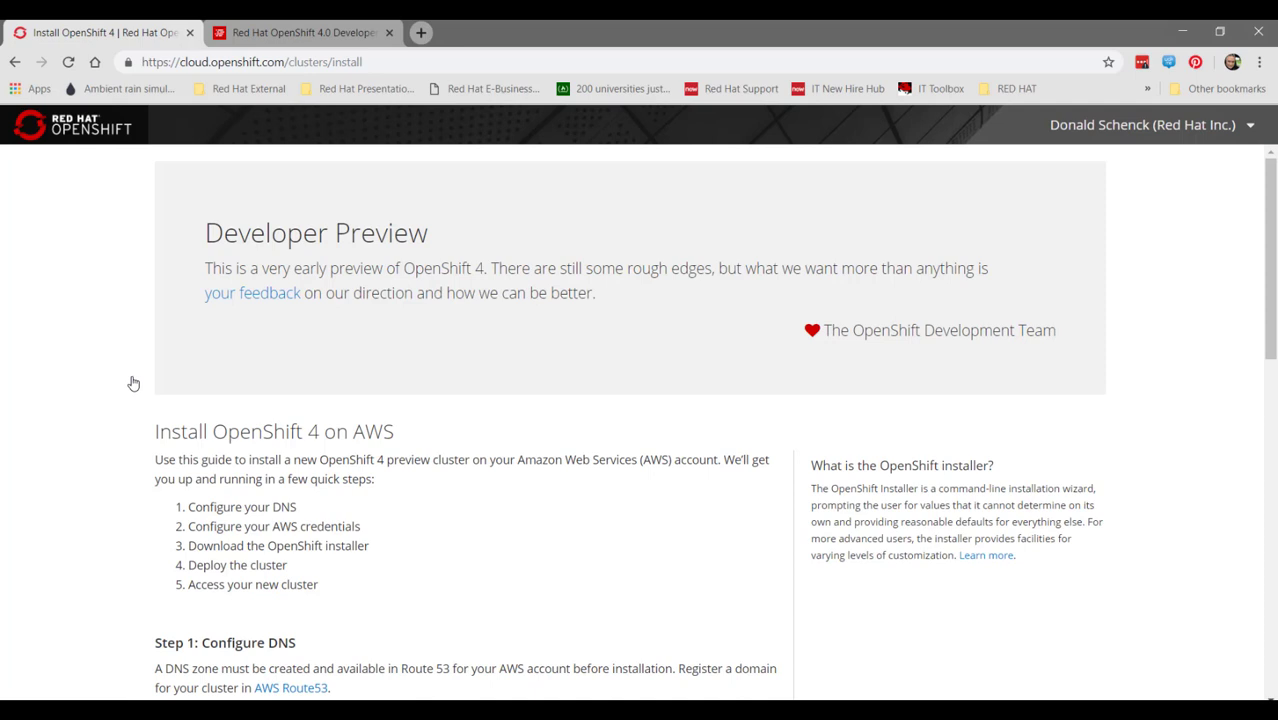
mouse_move(280, 330)
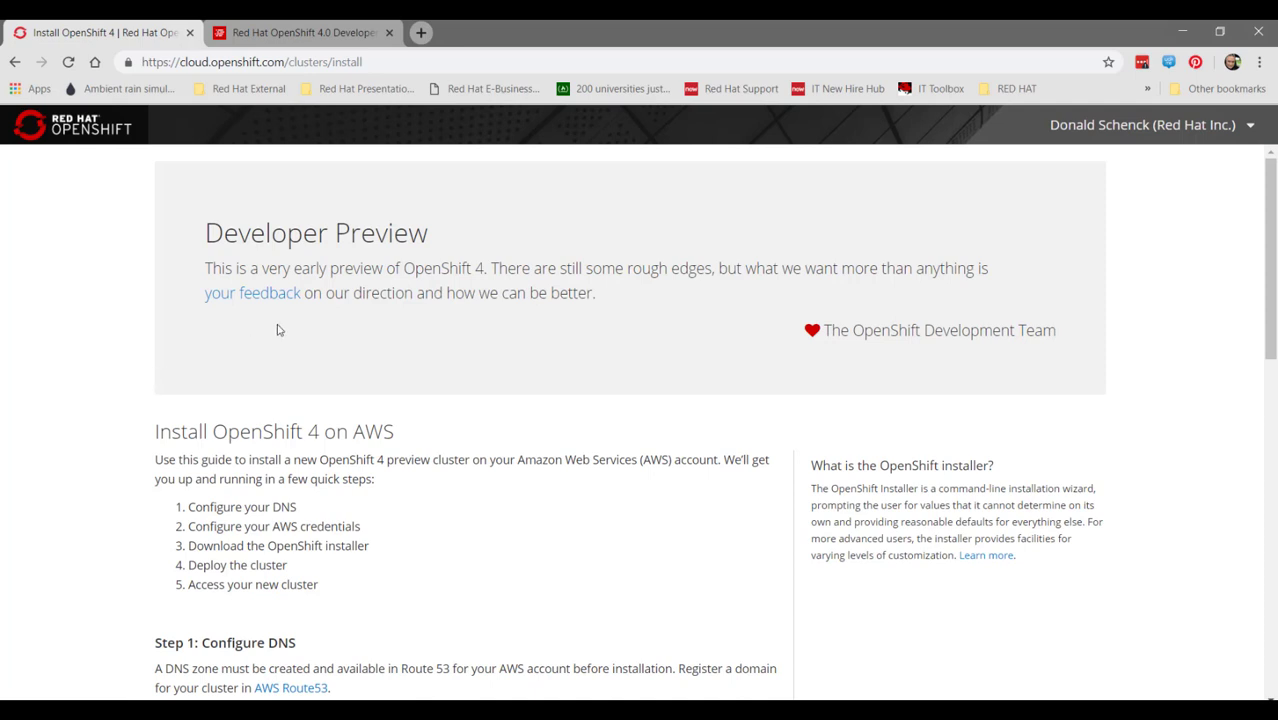
mouse_move(325, 322)
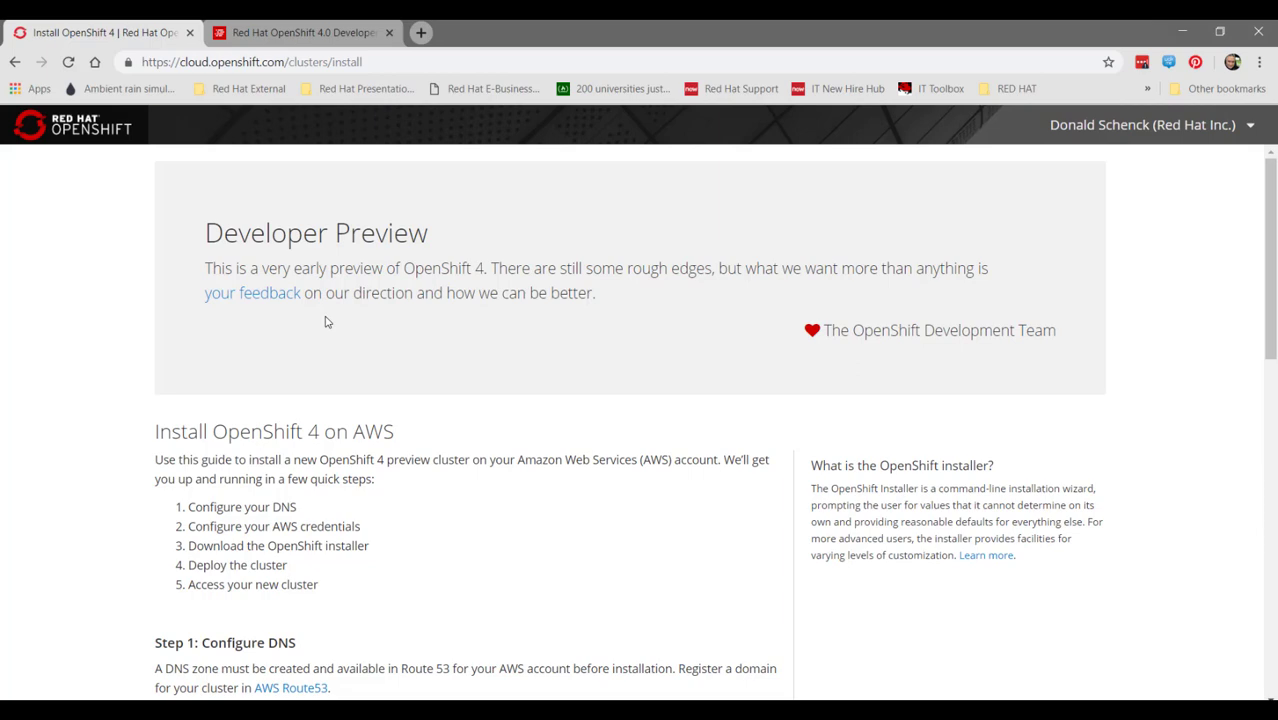
scroll("down", 3)
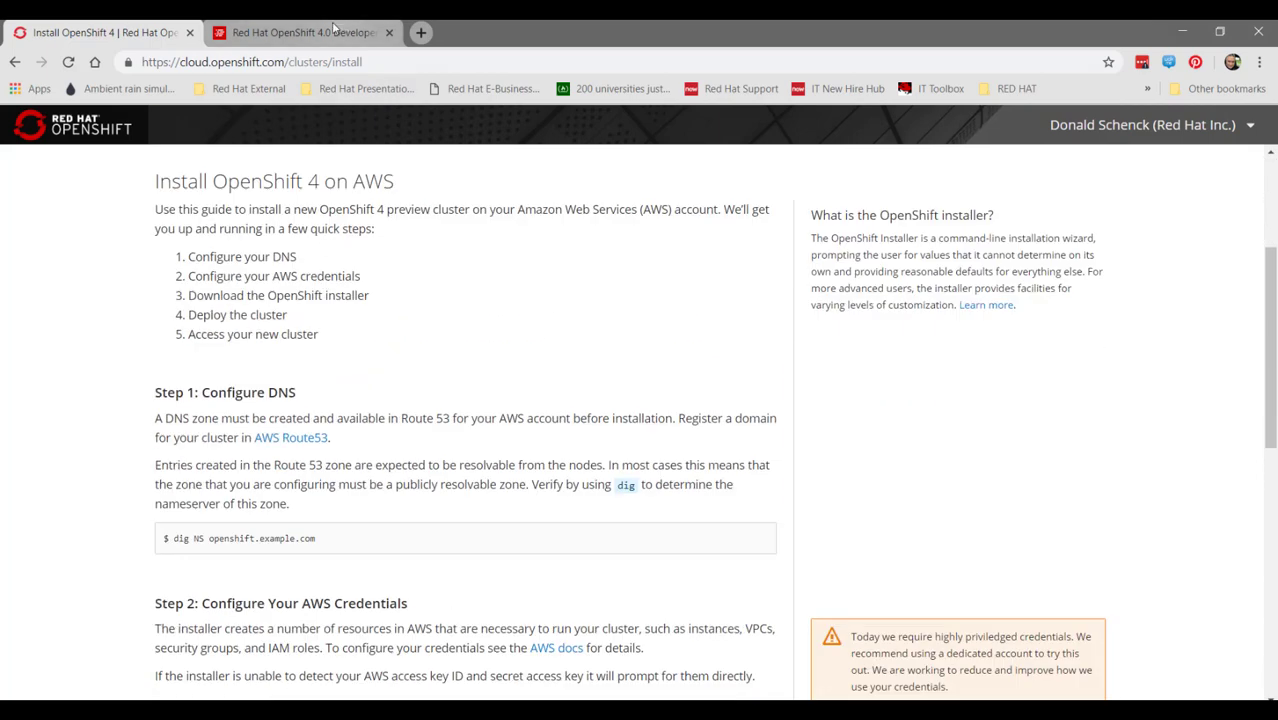
Read through the Red Hat Developer blog post on the OpenShift 4.0 Developer Preview with Windows
left_click(300, 32)
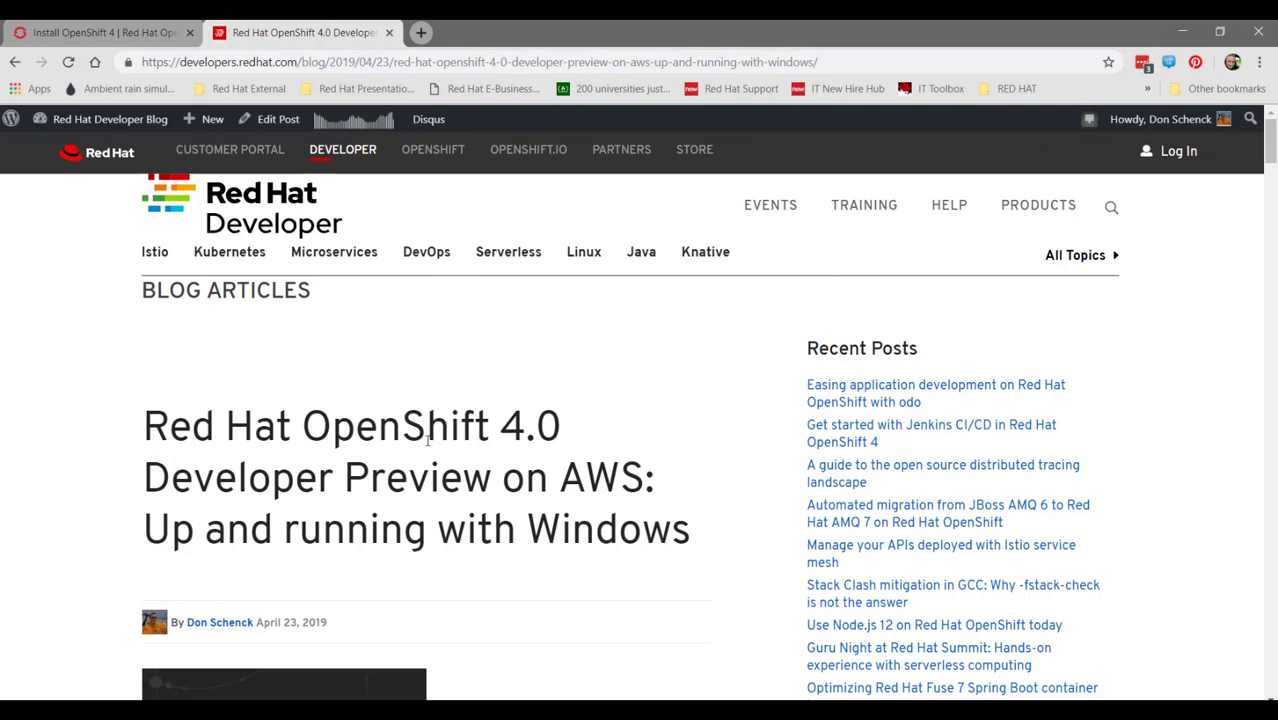
scroll("down", 3)
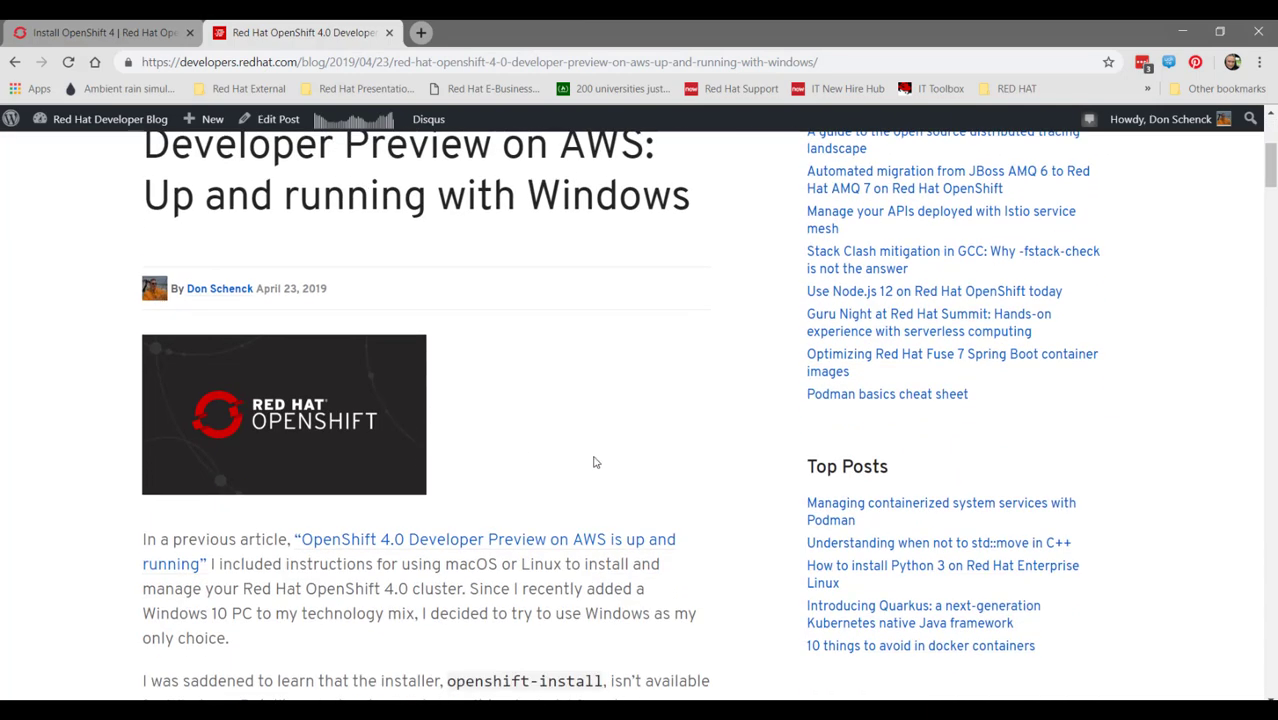
scroll("down", 3)
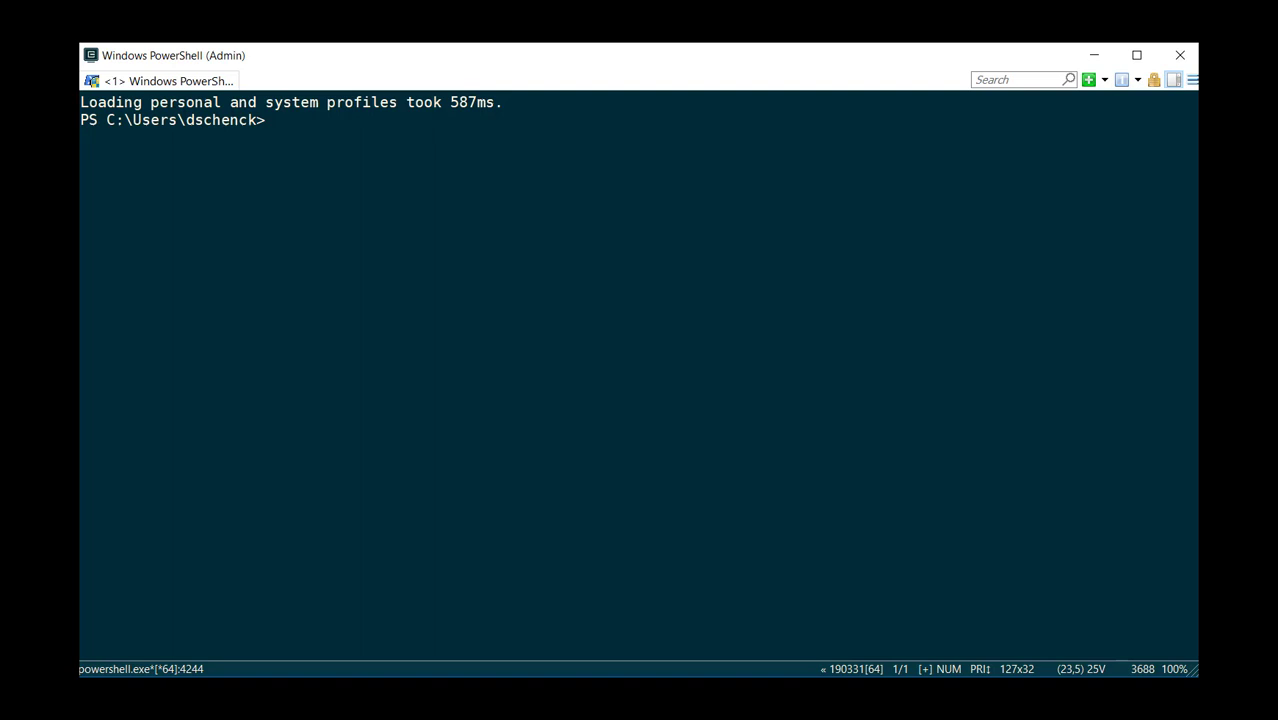
mouse_move(712, 603)
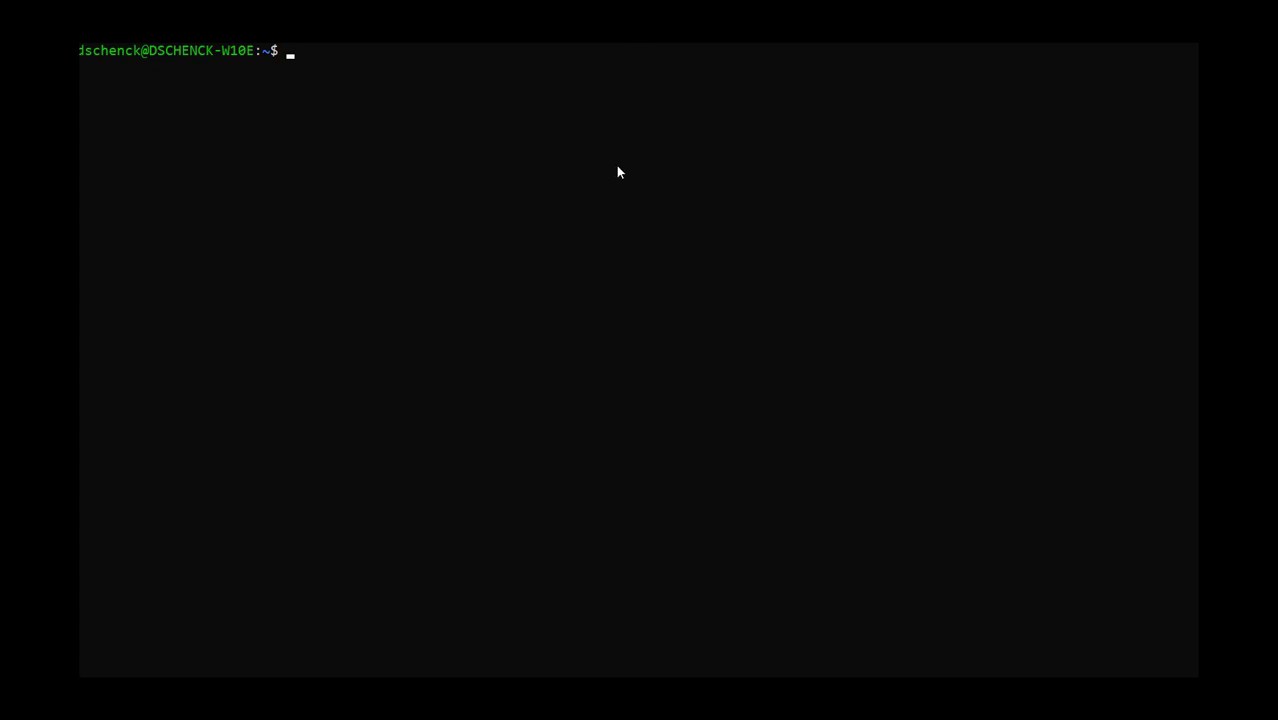
Run openshift-install create cluster on AWS us-east-1, rhdemos.com, with cluster name 'test'
type("./openshift-install create cluster")
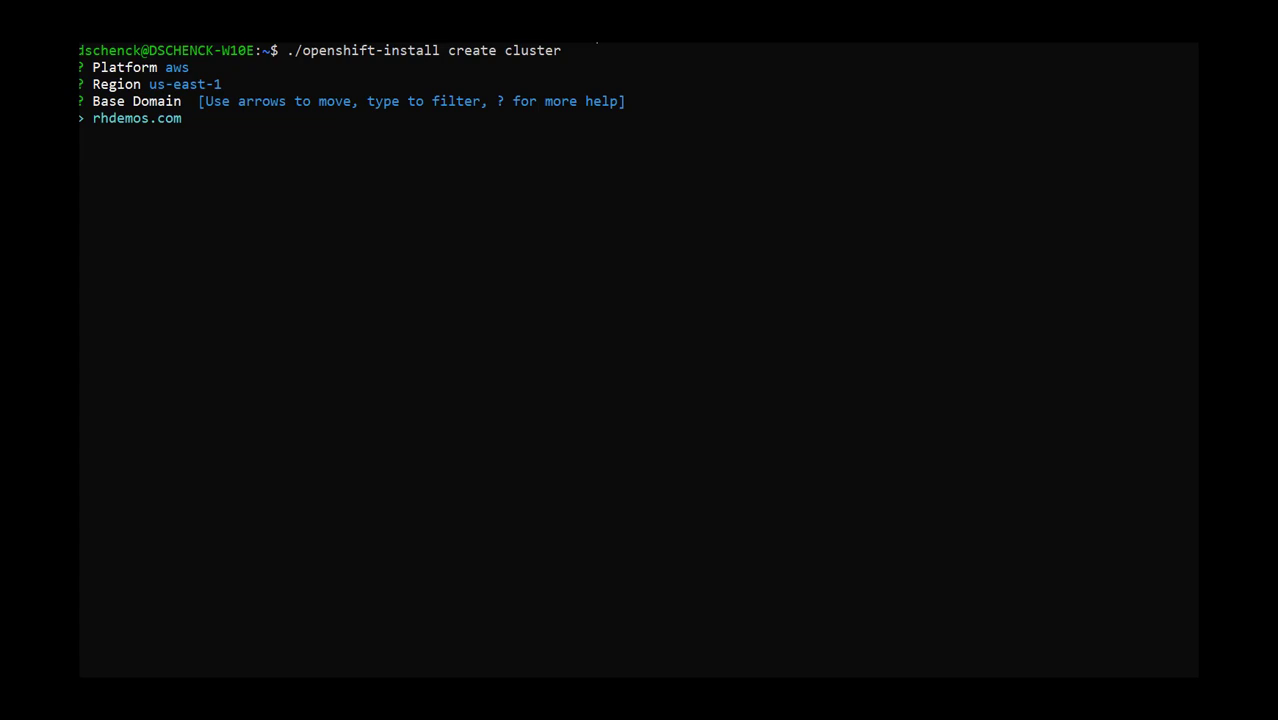
type("test")
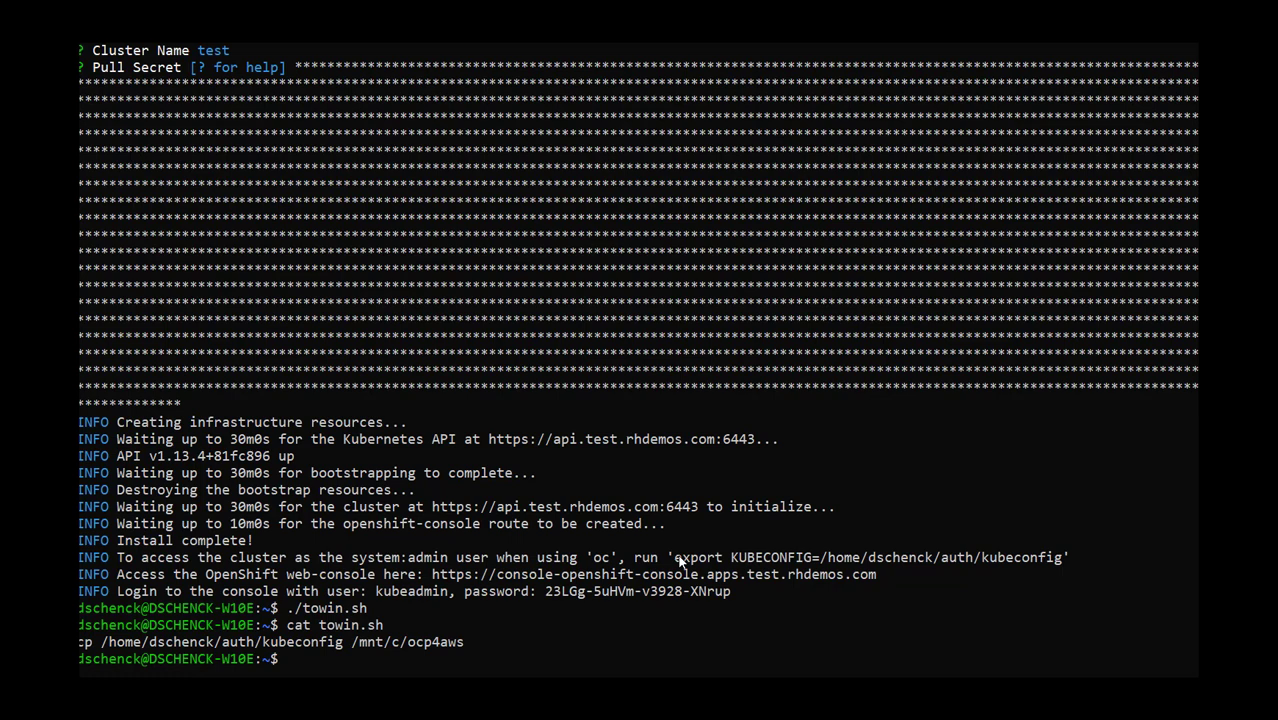
Select the export KUBECONFIG instruction and its kubeconfig path in the install output
double_click(700, 557)
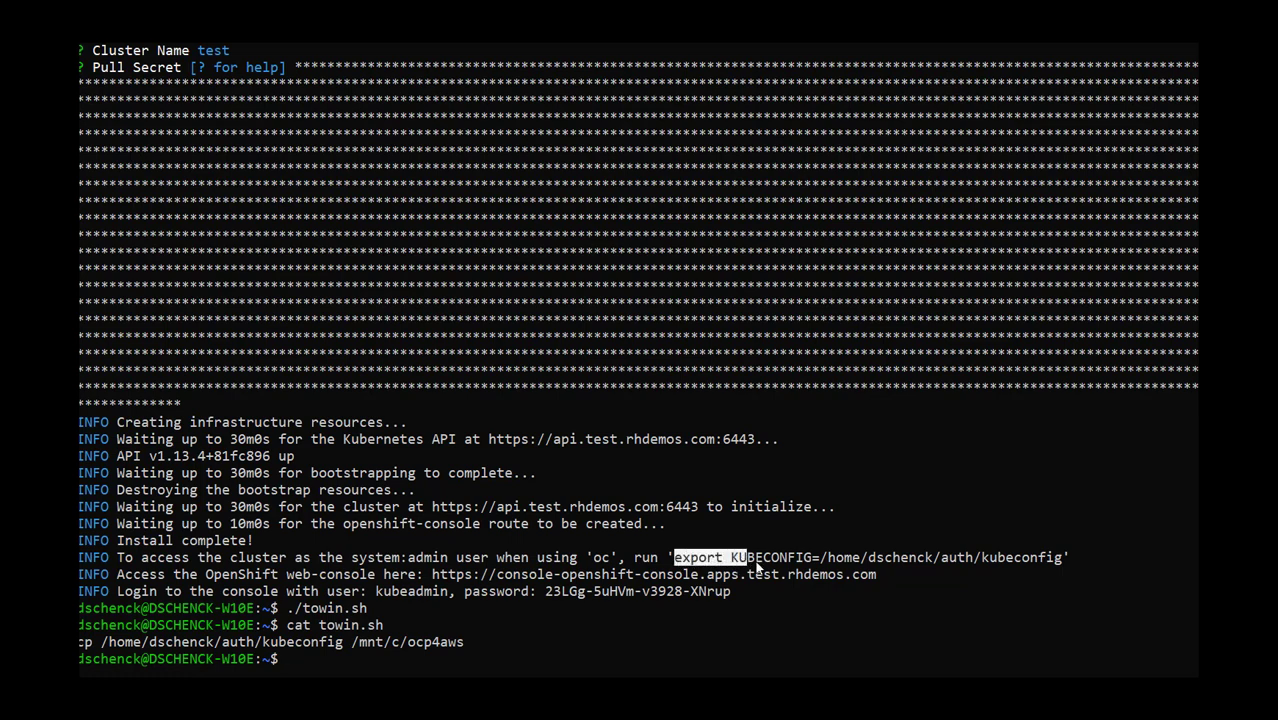
left_click_drag(745, 557, 1065, 557)
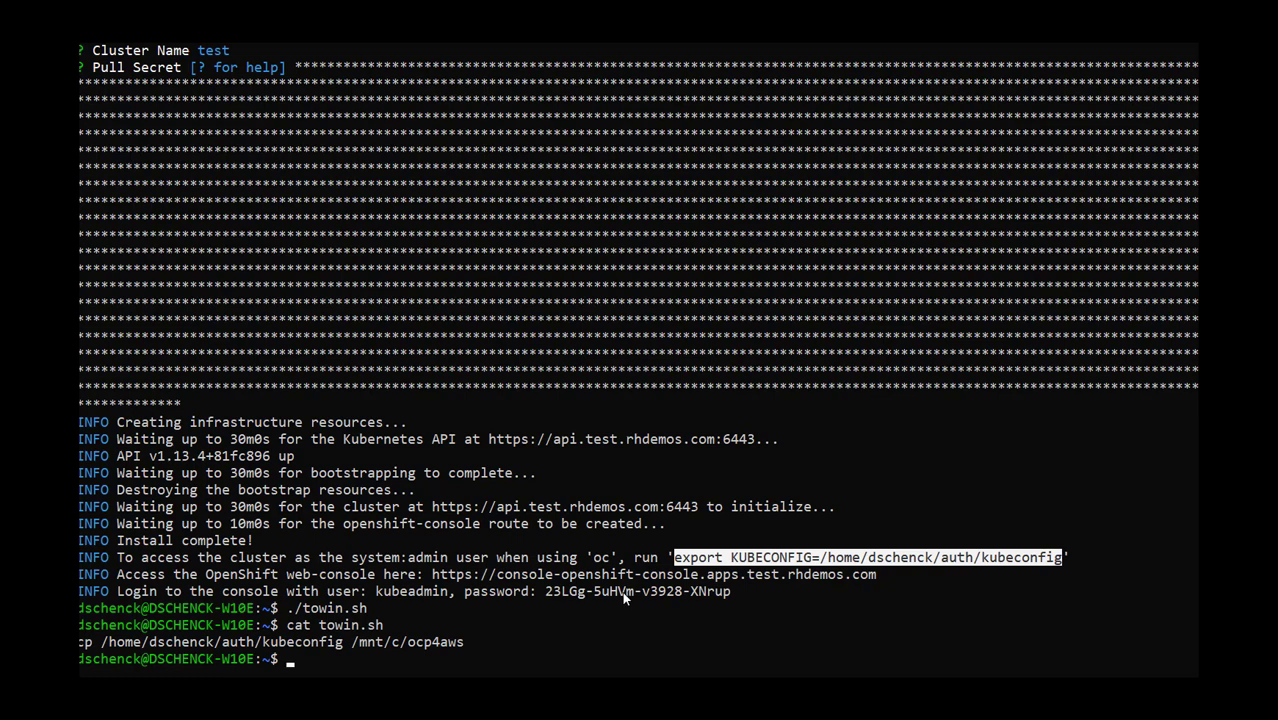
mouse_move(613, 604)
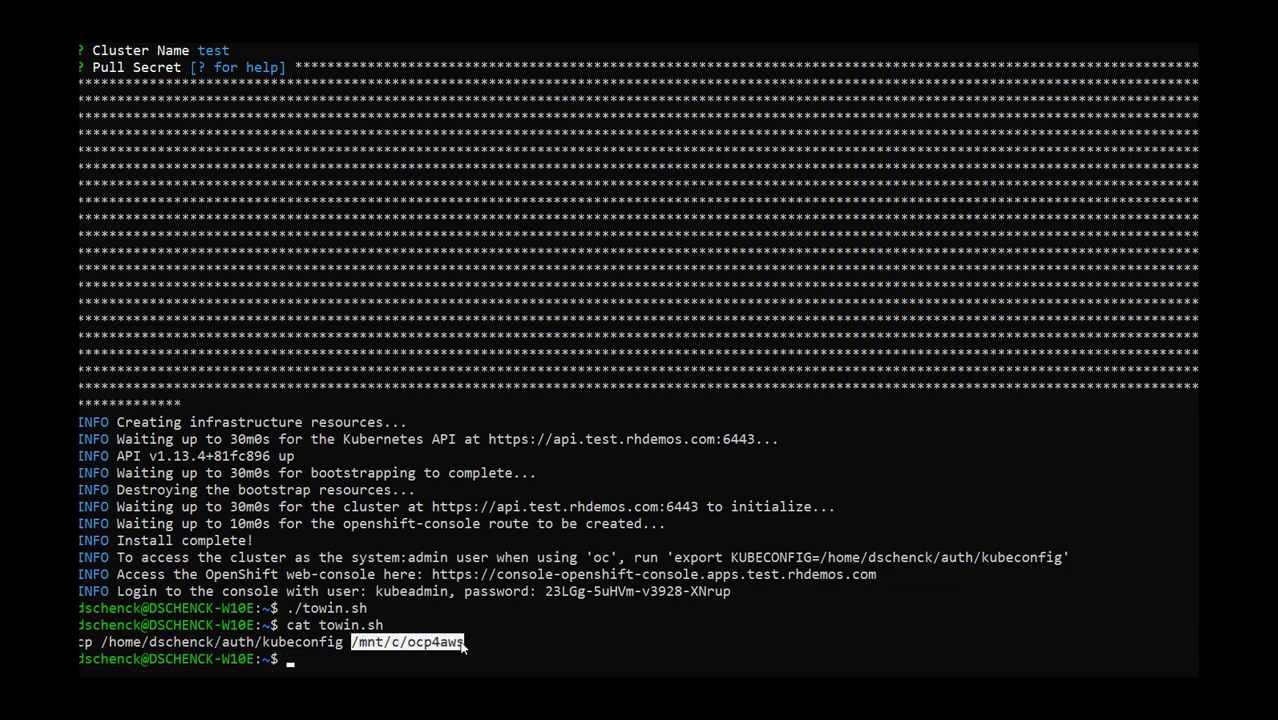
mouse_move(438, 664)
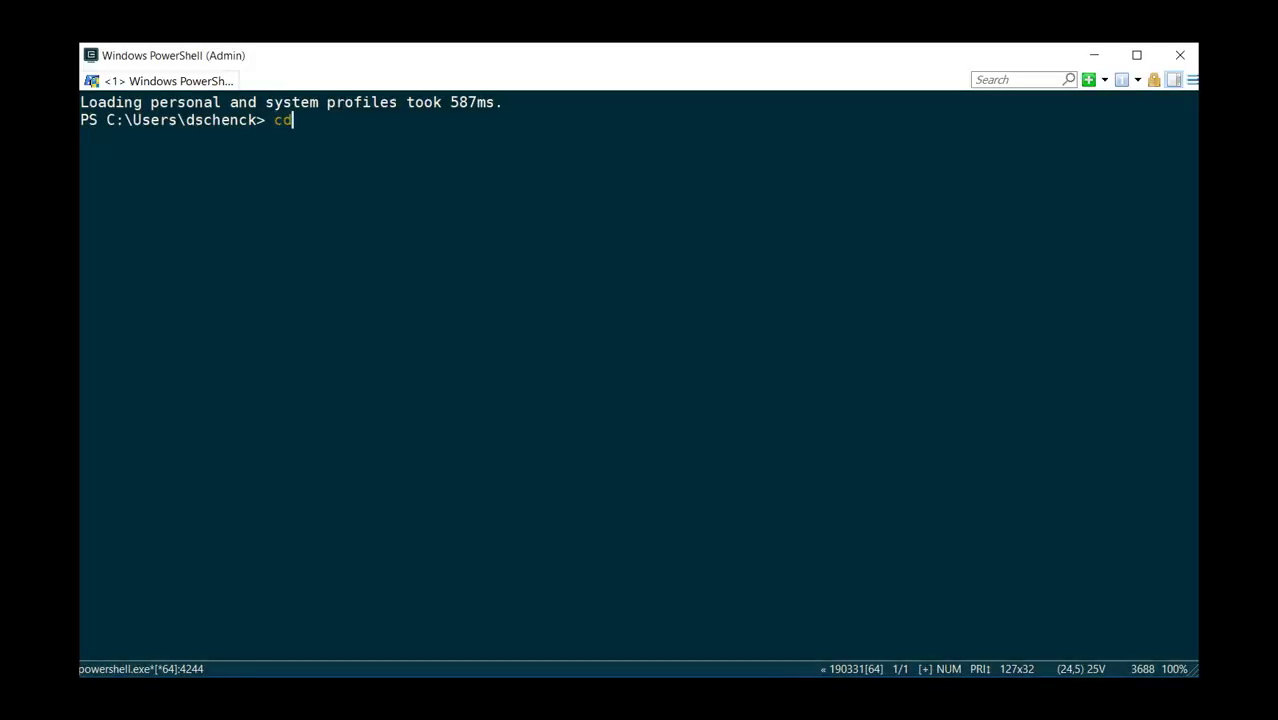
Change into C:\ocp4aws and list it to confirm the kubeconfig file
type("\" \"")
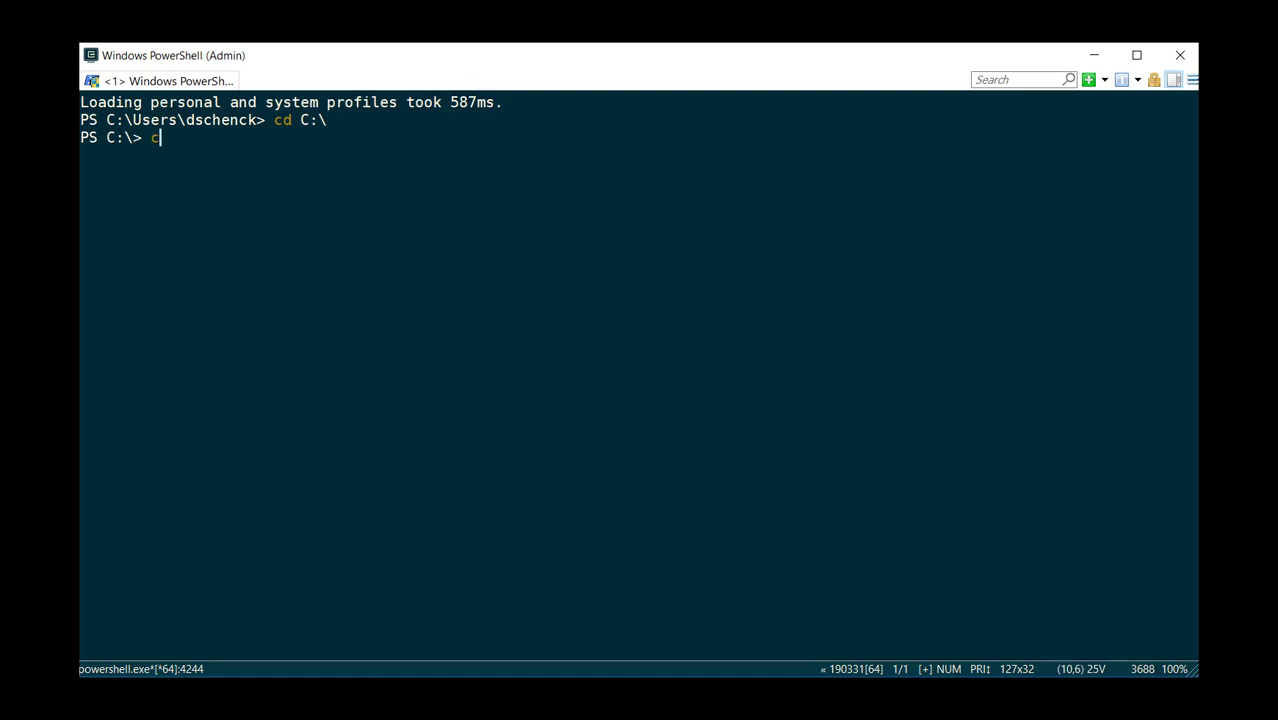
type("d o")
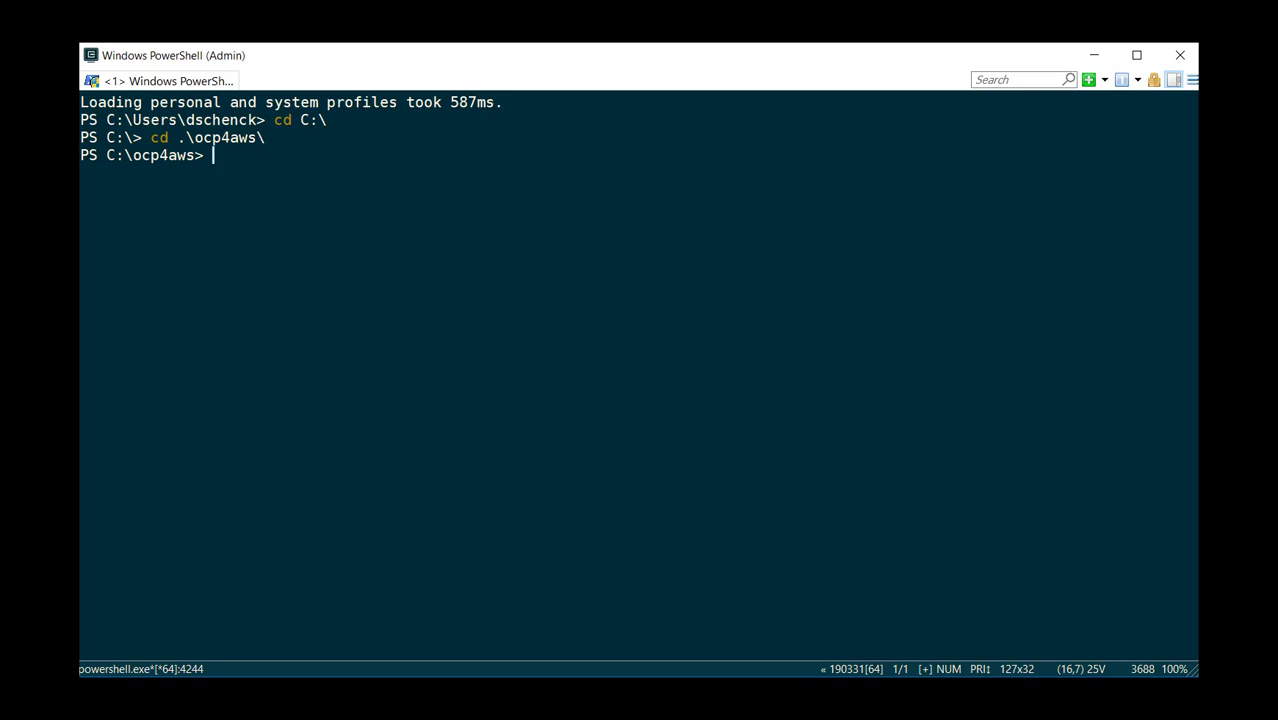
type("ls")
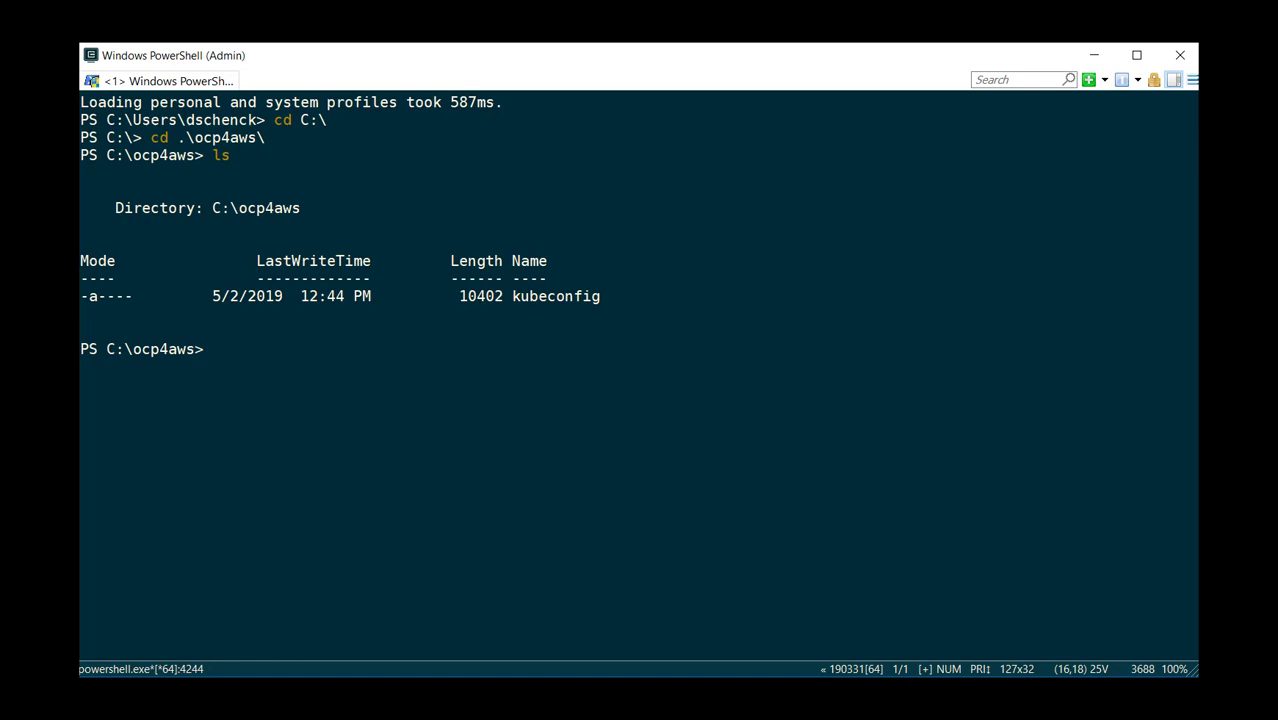
type("$")
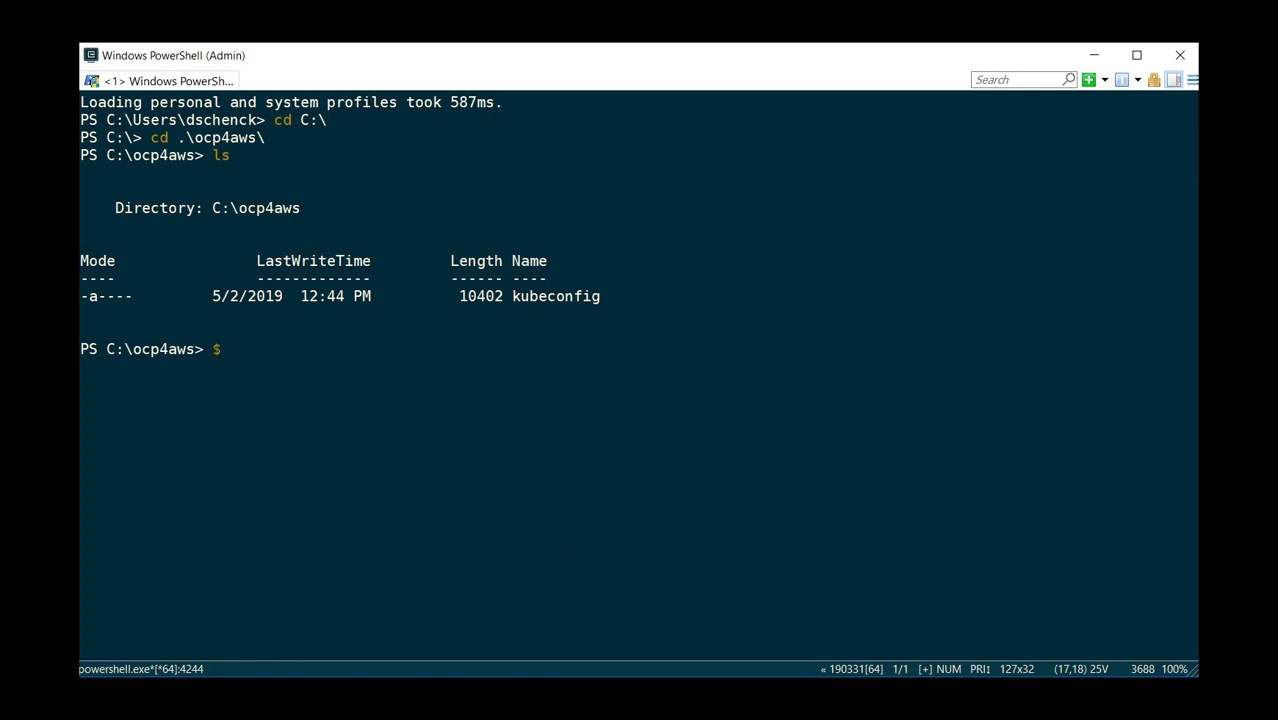
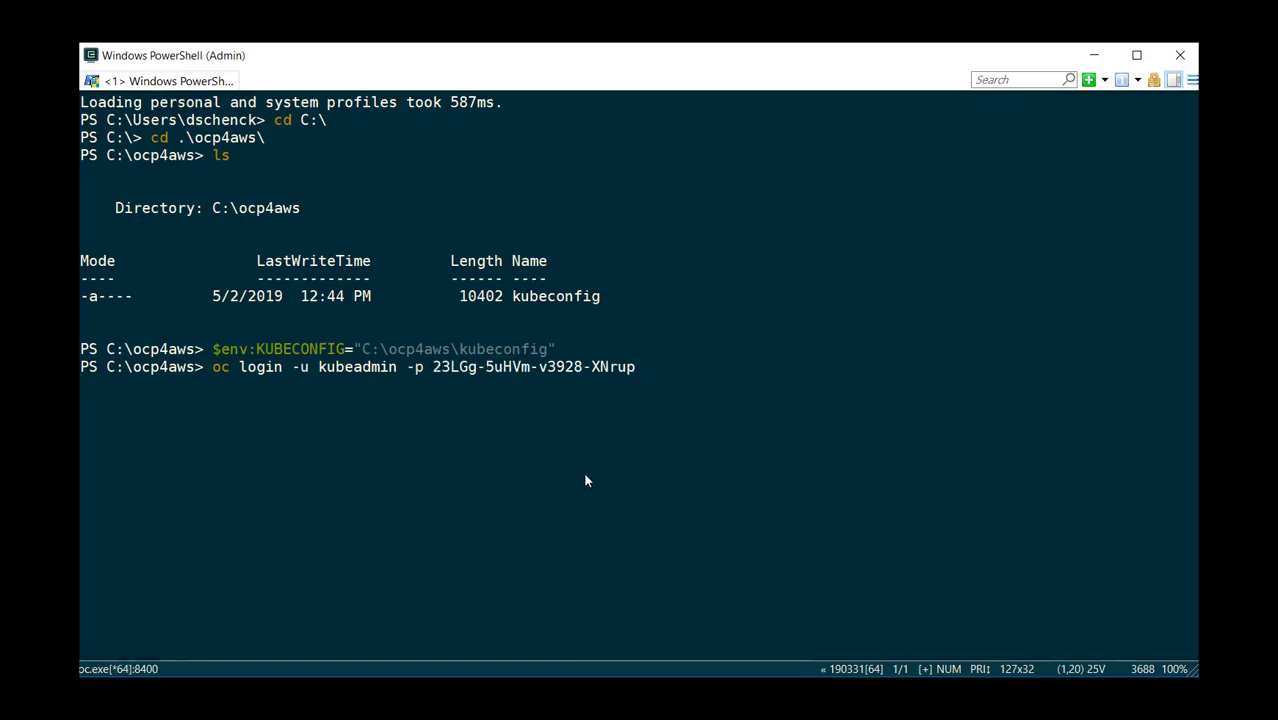